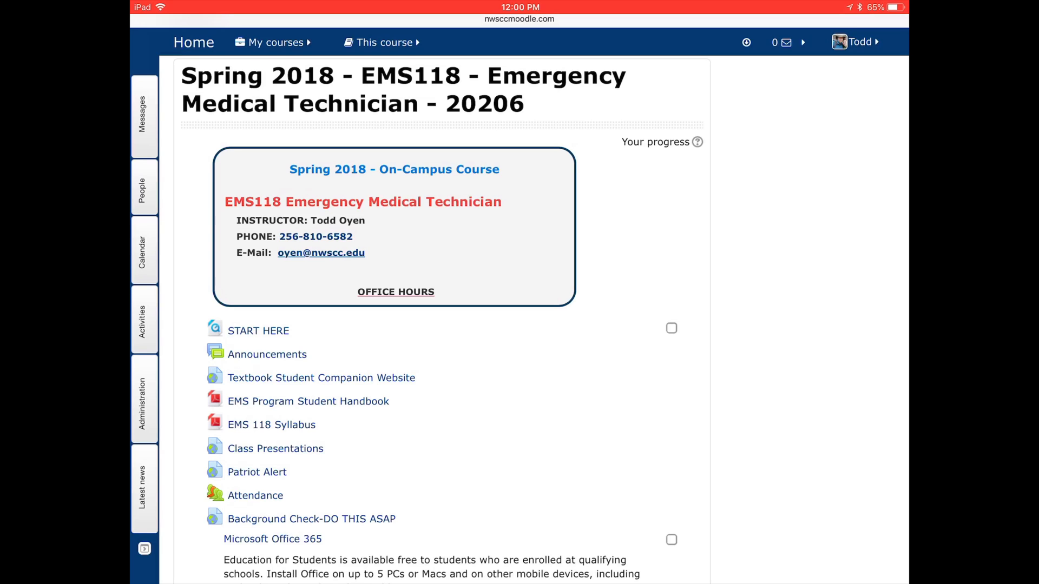
- Scroll the EMS118 course page down to Week 11: Mar 19 - Mar 23 where NIMS is listed
scroll(down, 3)
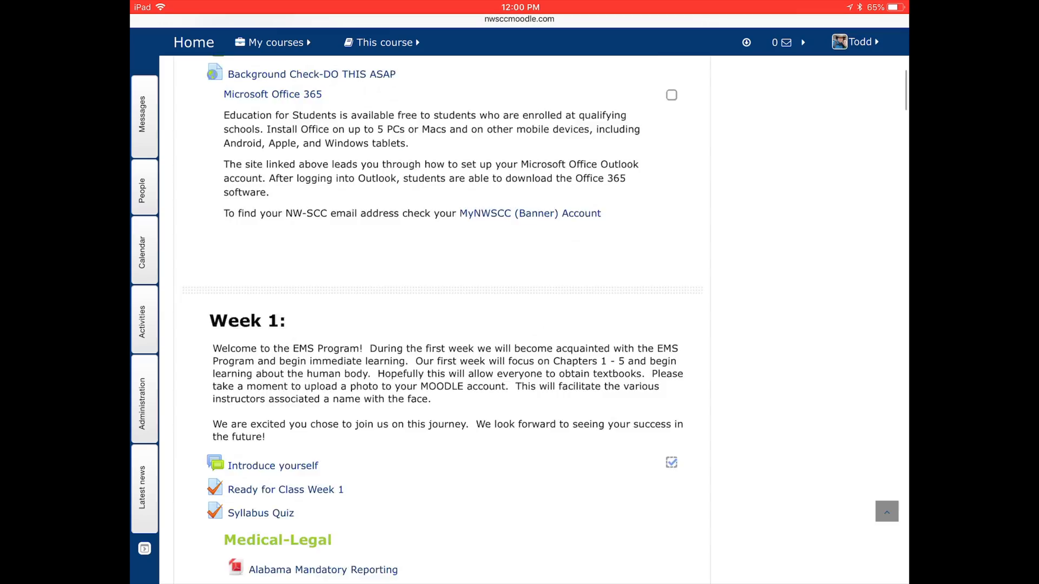
scroll(down, 3)
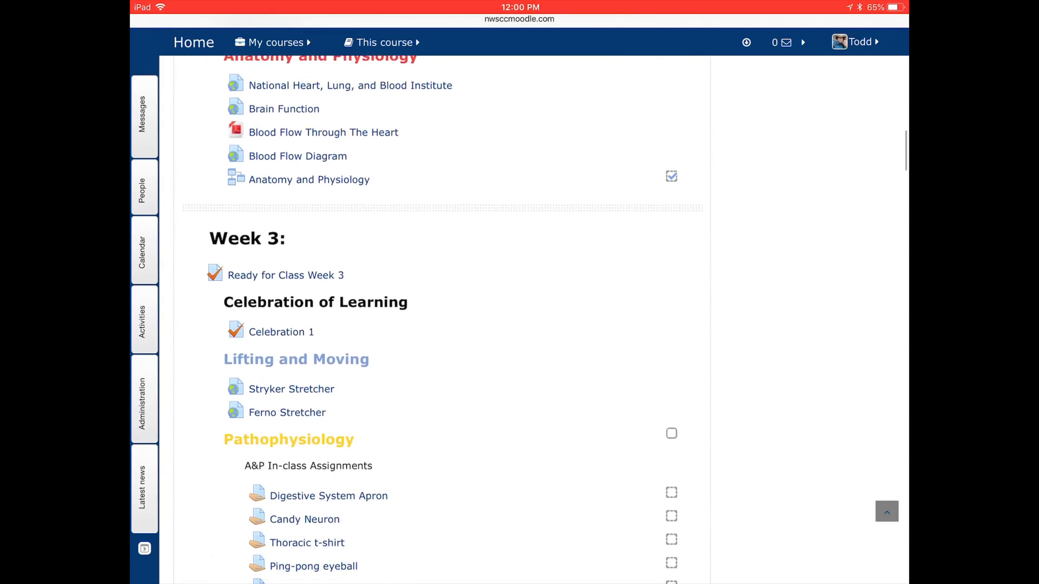
scroll(down, 3)
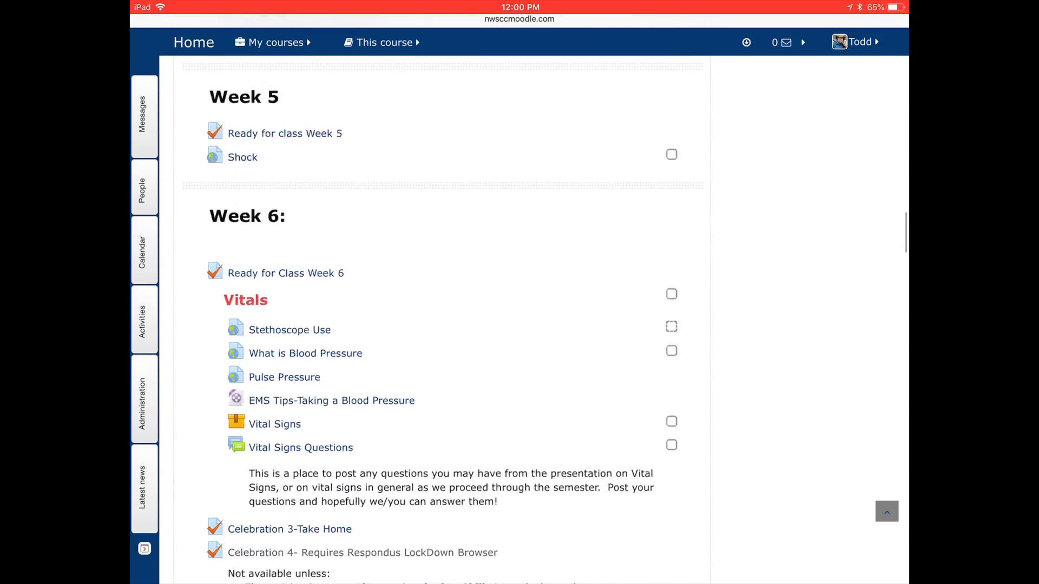
scroll(down, 3)
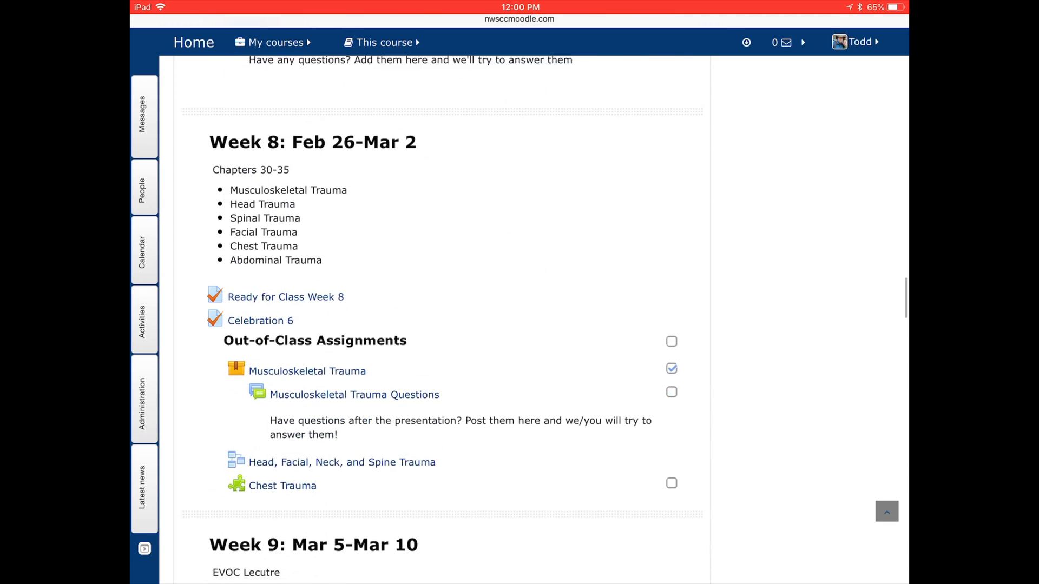
scroll(down, 3)
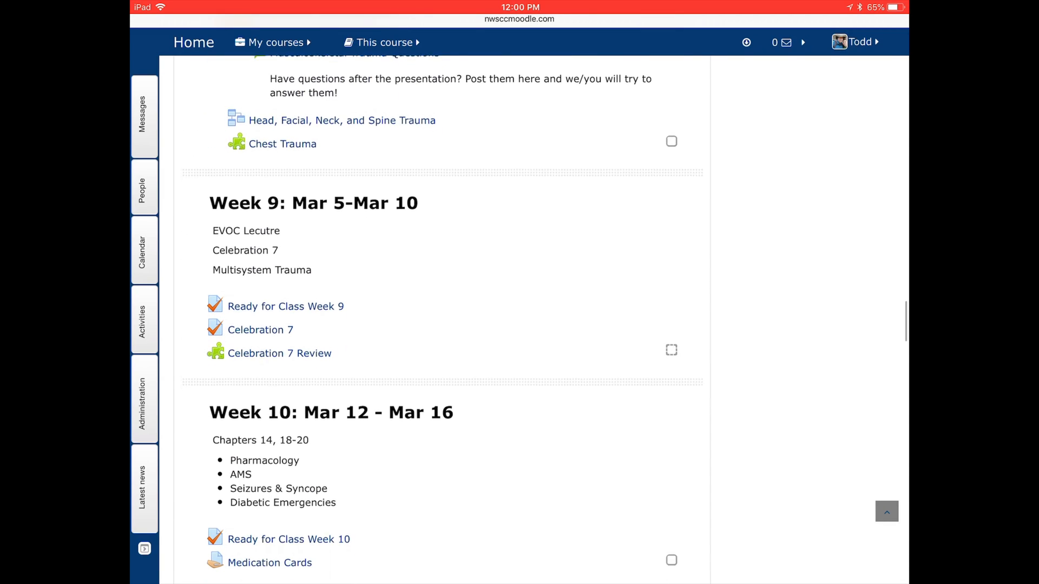
scroll(down, 3)
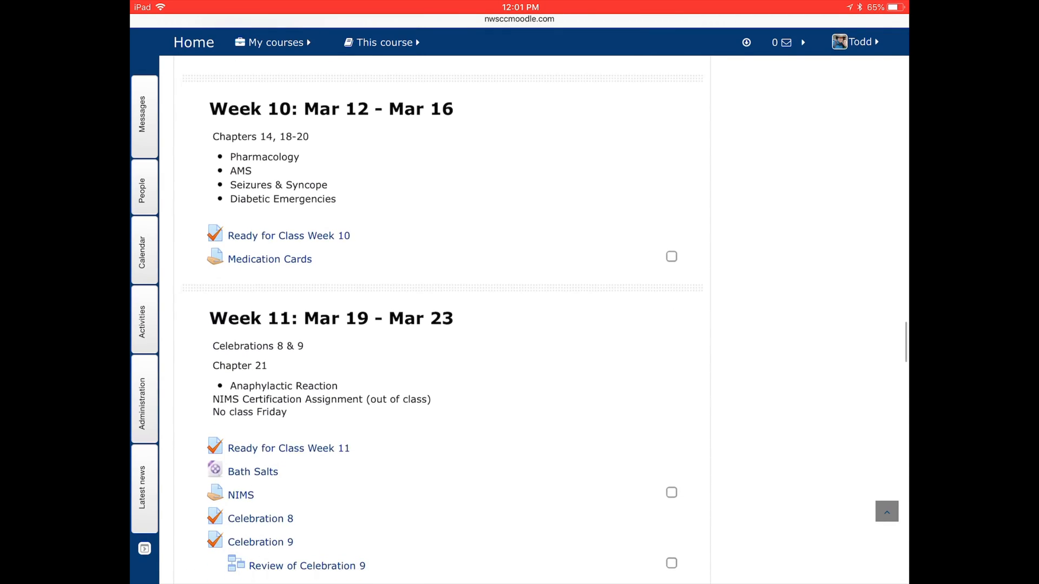
scroll(down, 3)
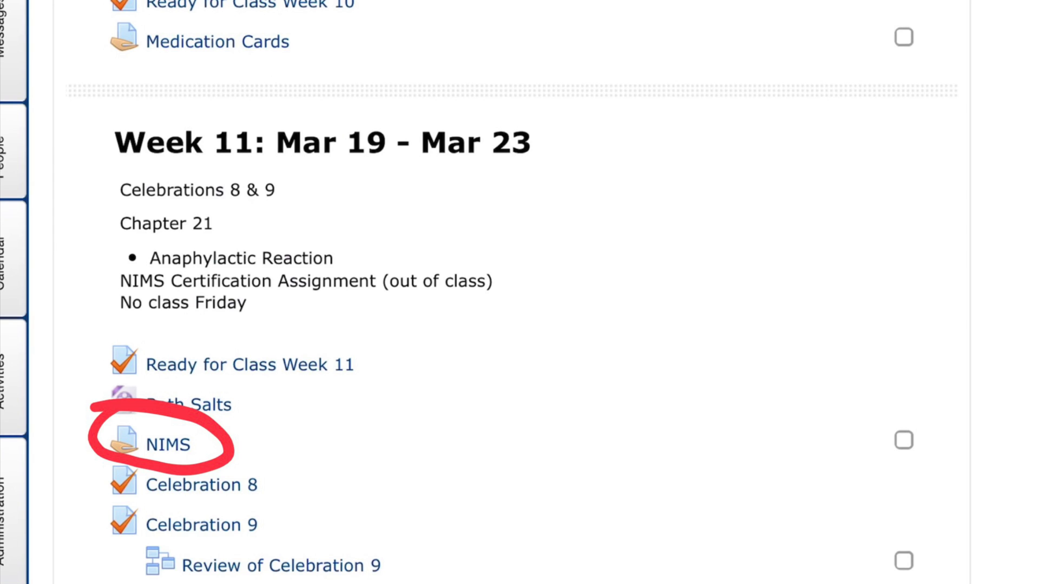
- Open the NIMS assignment showing No attempt, due April 30, and start a new submission
click(167, 445)
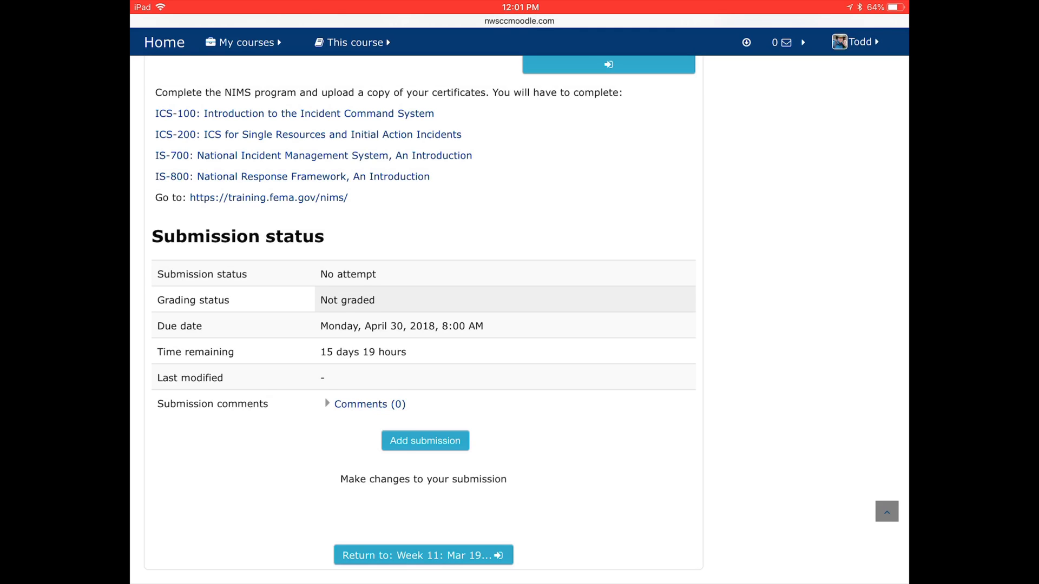
scroll(down, 3)
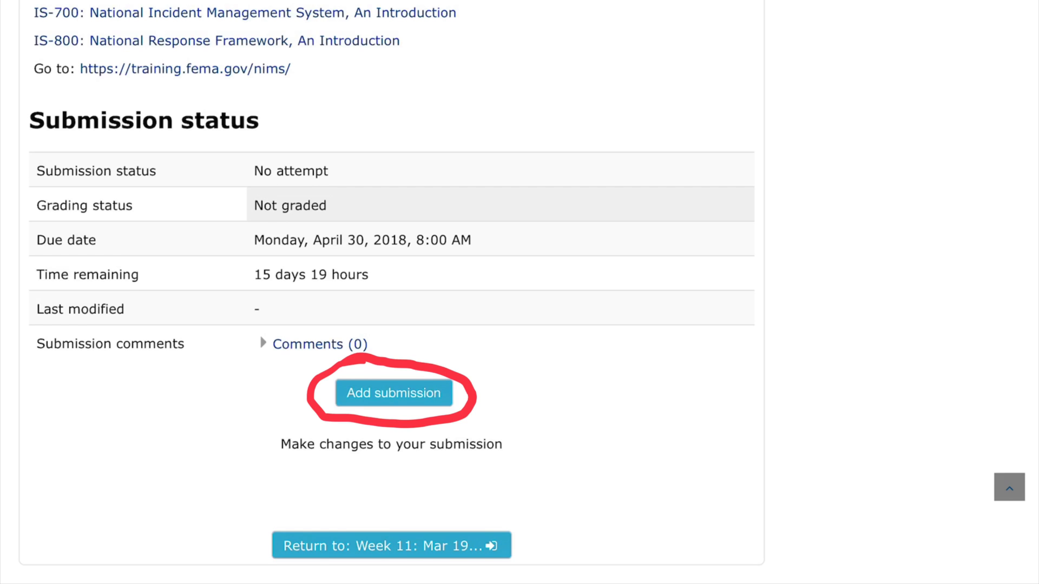
click(392, 393)
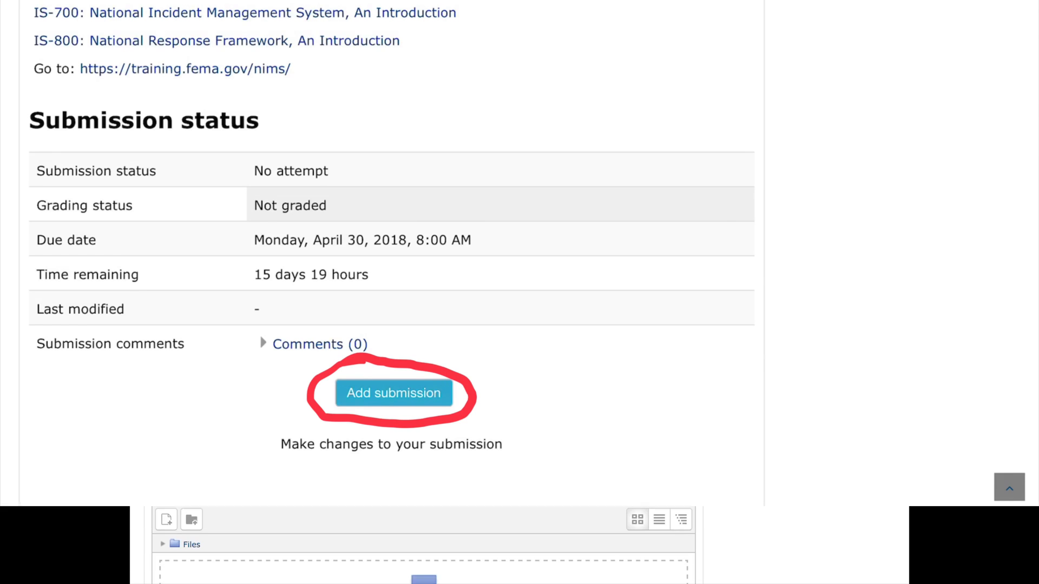
- Open the File picker's upload form from the File submissions area, with no file chosen yet
click(392, 393)
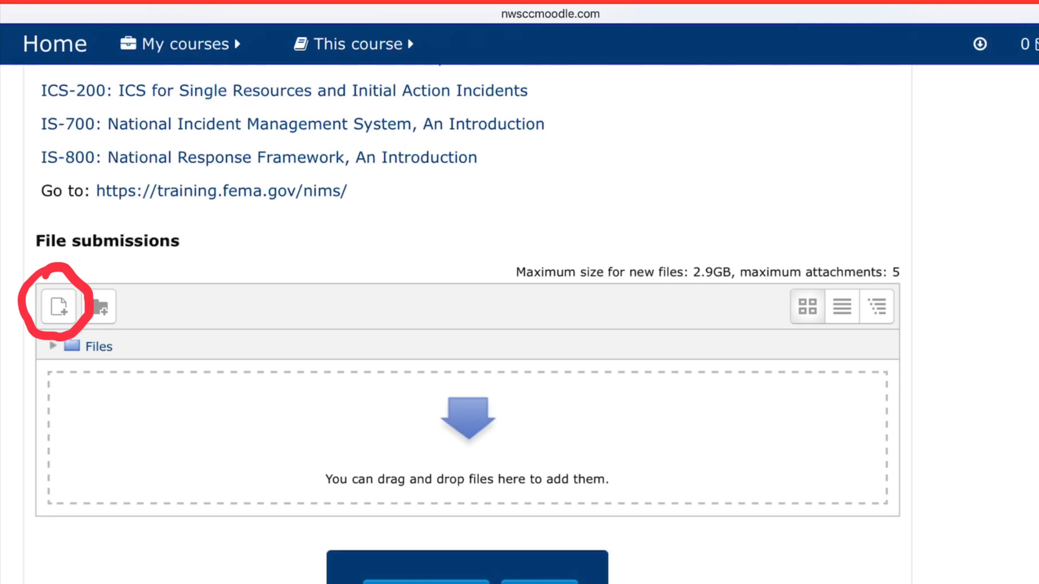
click(58, 307)
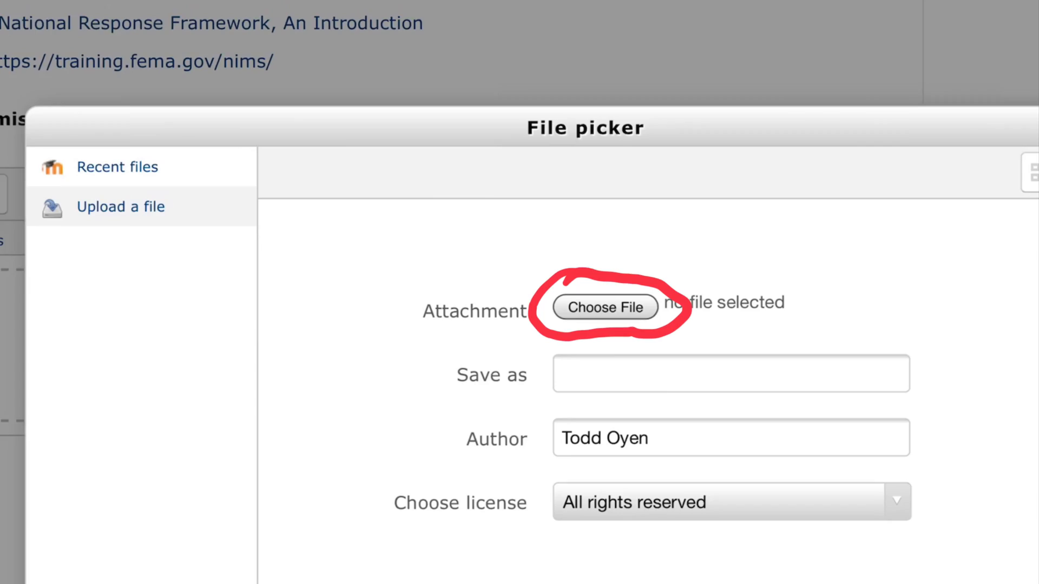
- Browse the iPad's documents and attach 'Alabama protocol medical direction.pdf' to the upload form
click(604, 308)
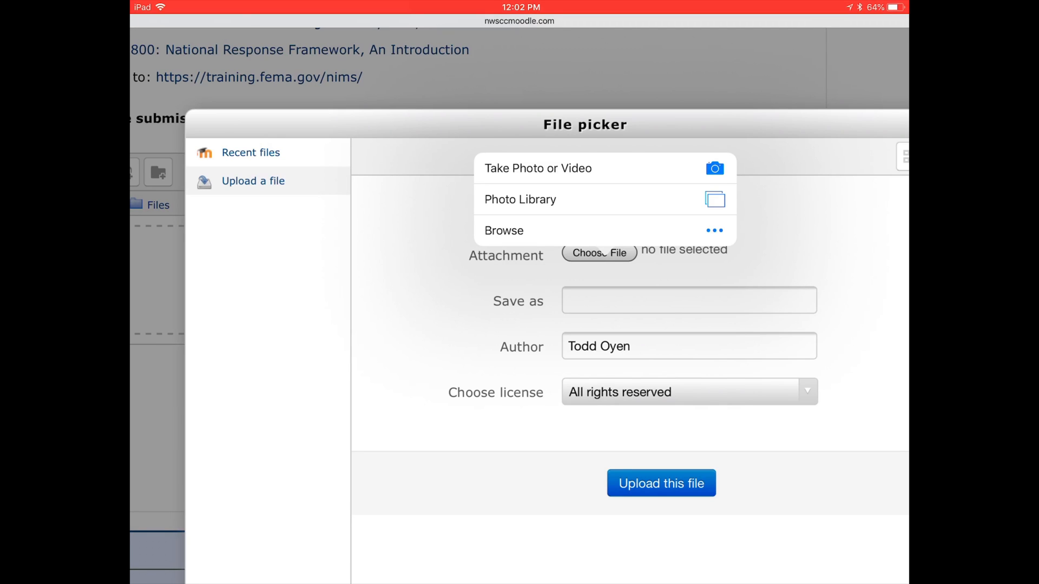
click(506, 230)
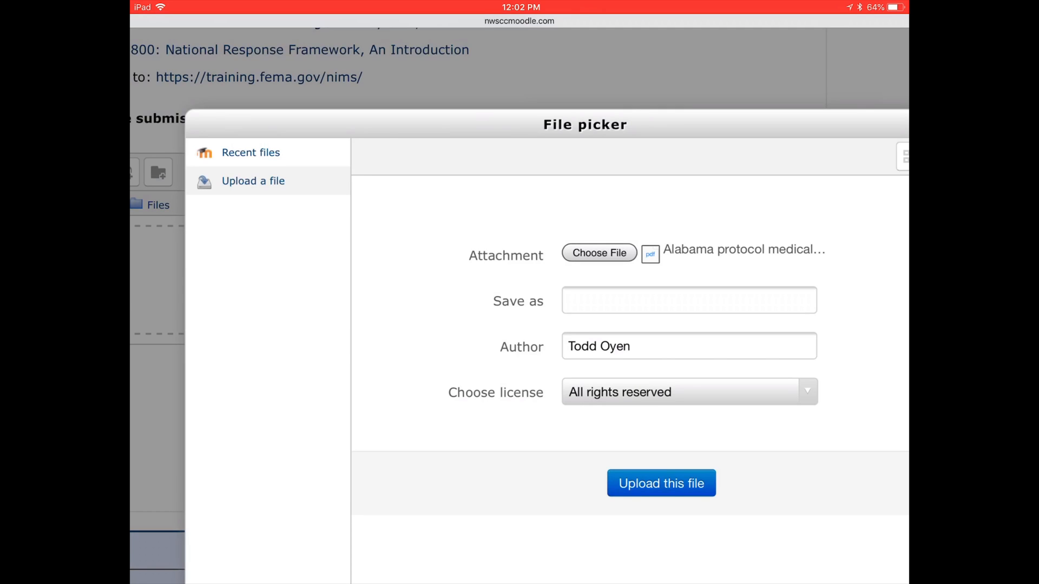
click(688, 300)
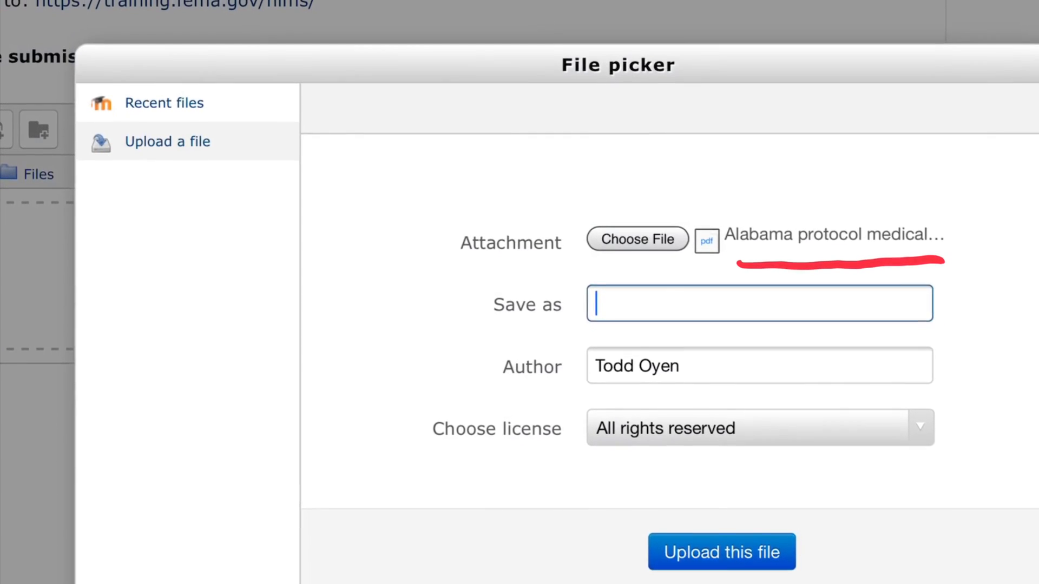
- Check the uploaded Alabama protocol PDF's details and save changes, leaving the submission as Draft (not submitted)
scroll(up, 3)
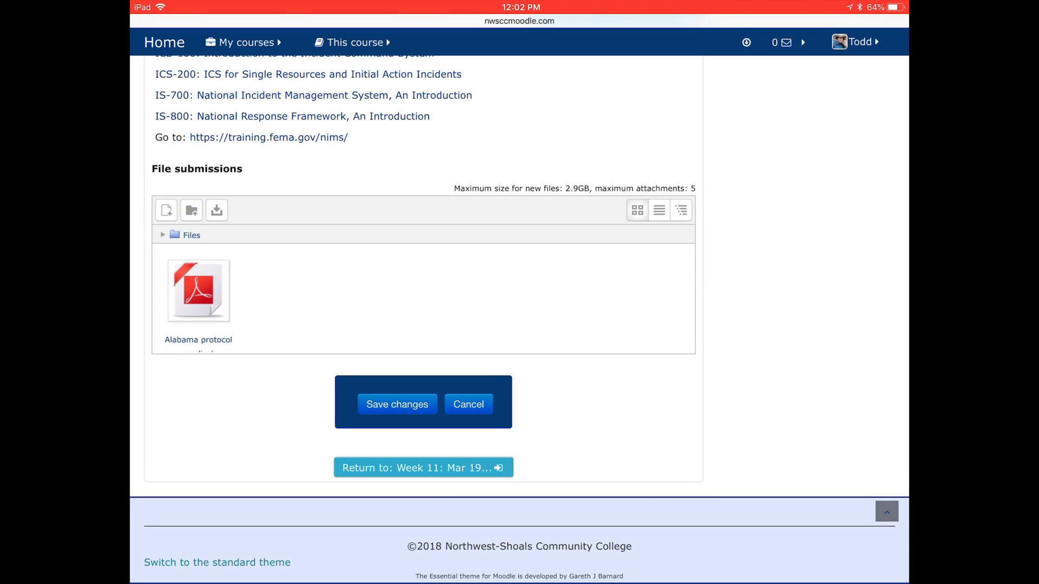
scroll(up, 3)
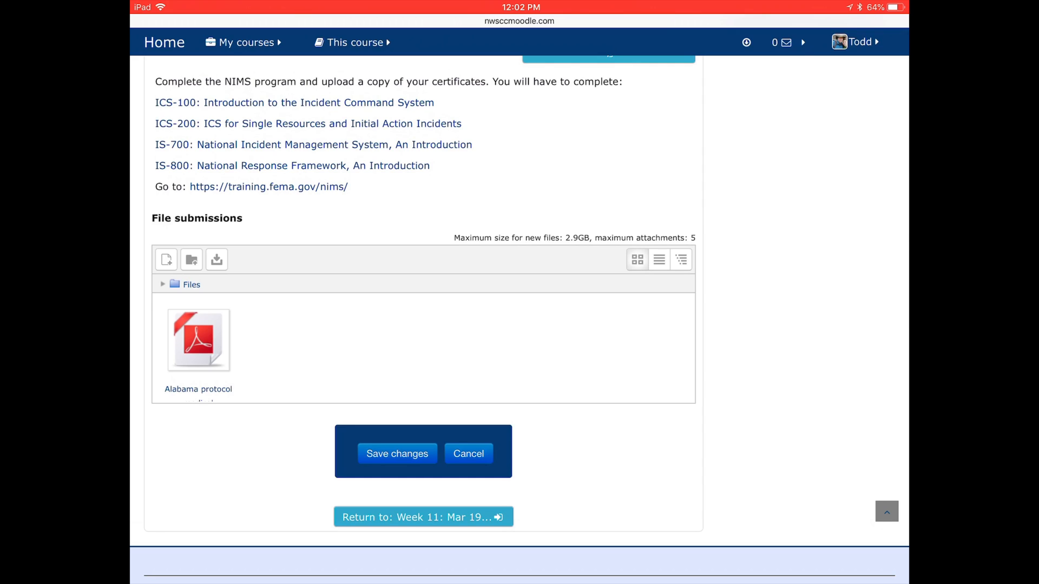
click(197, 340)
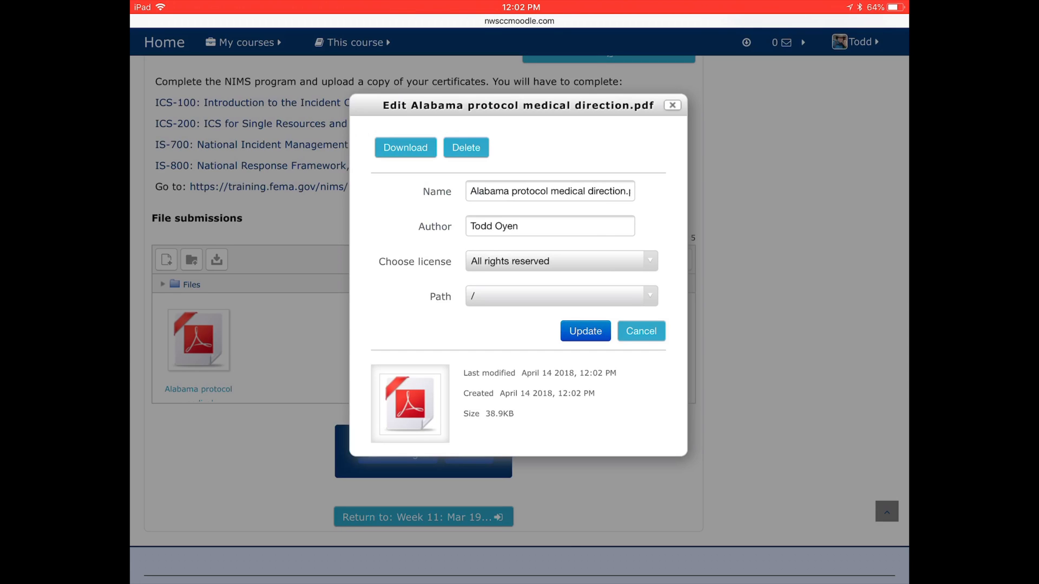
click(641, 331)
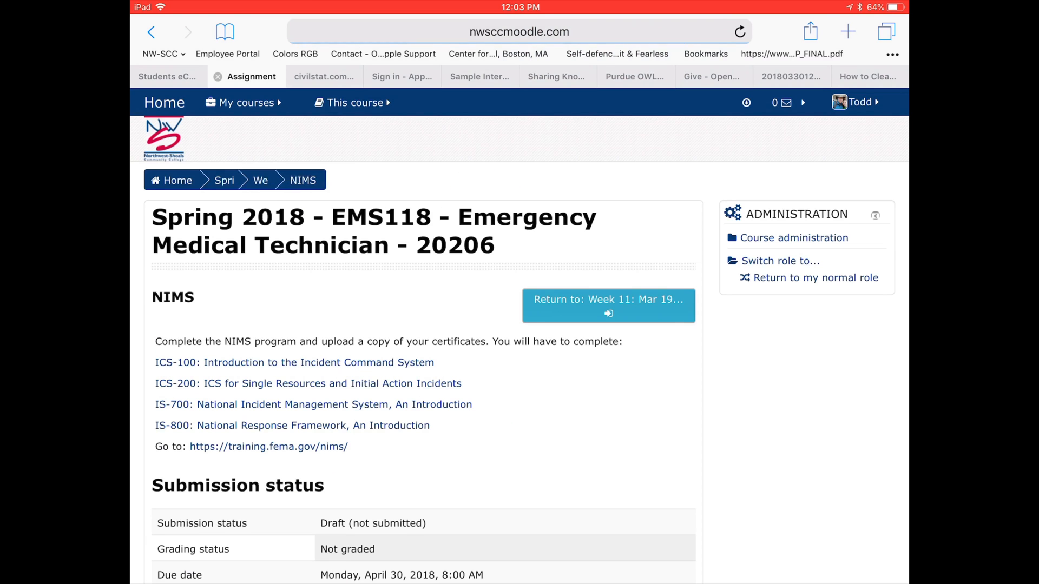
scroll(down, 3)
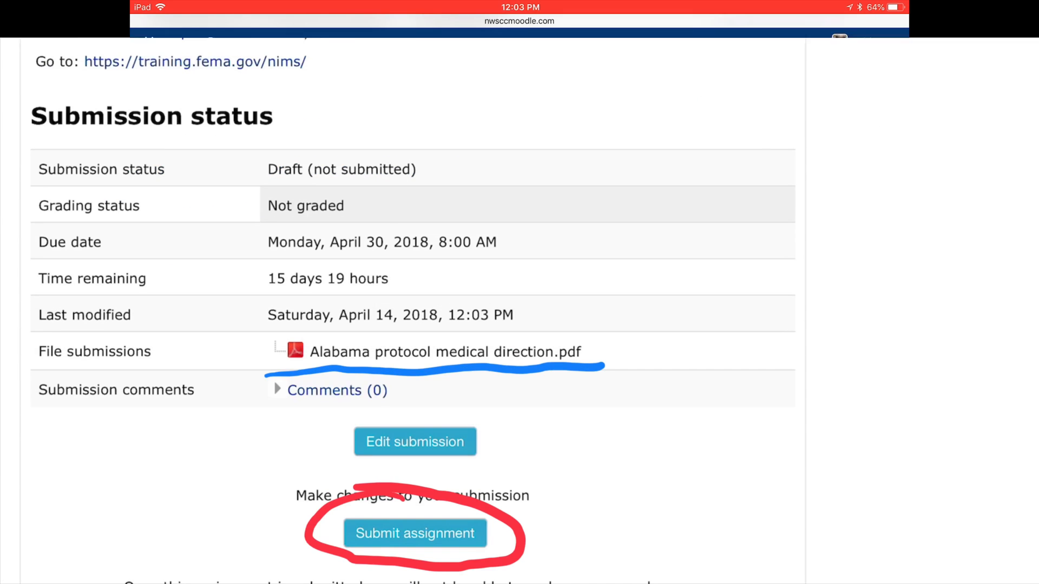
scroll(up, 3)
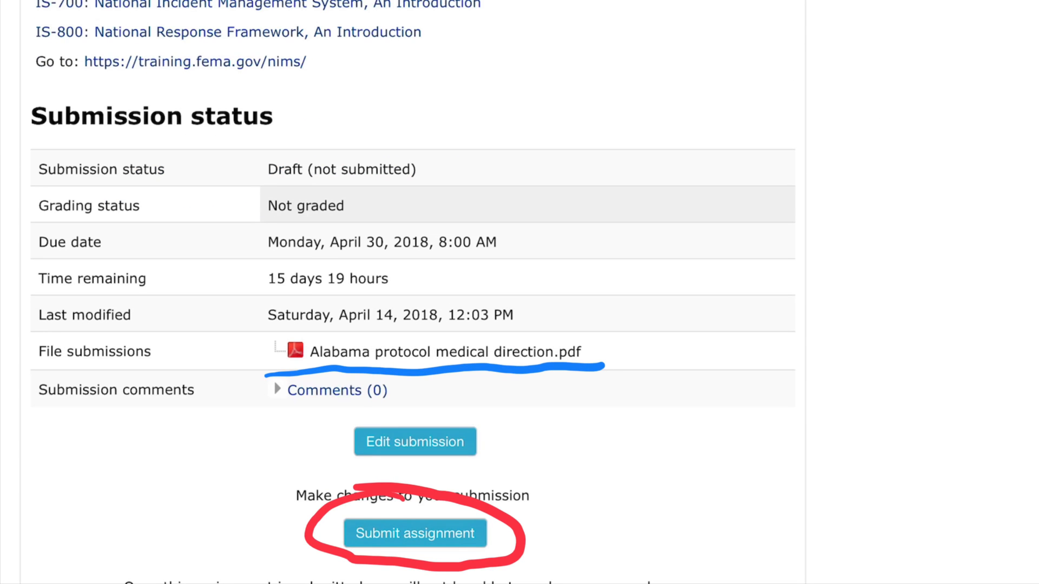